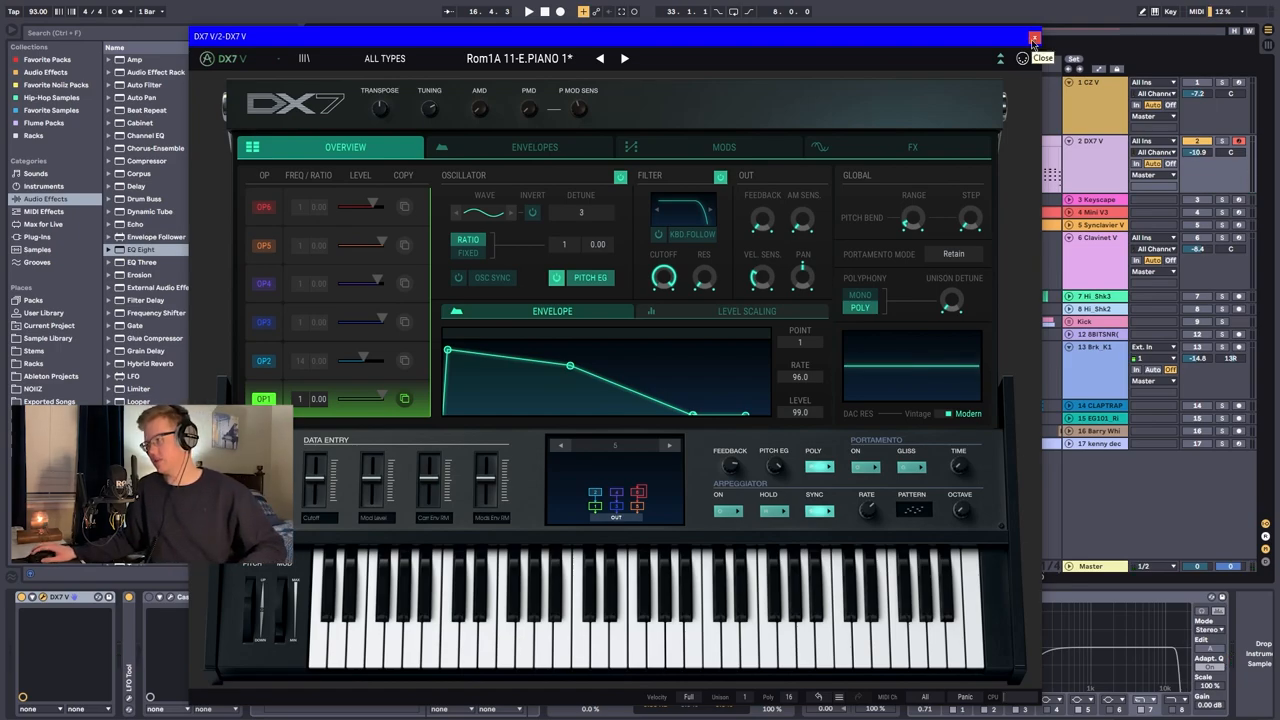
Close the DX7 V window to reveal its Cassette, Off-Grid, Redux and EQ Eight chain.
{"action": "left_click", "coordinate": [1033, 37]}
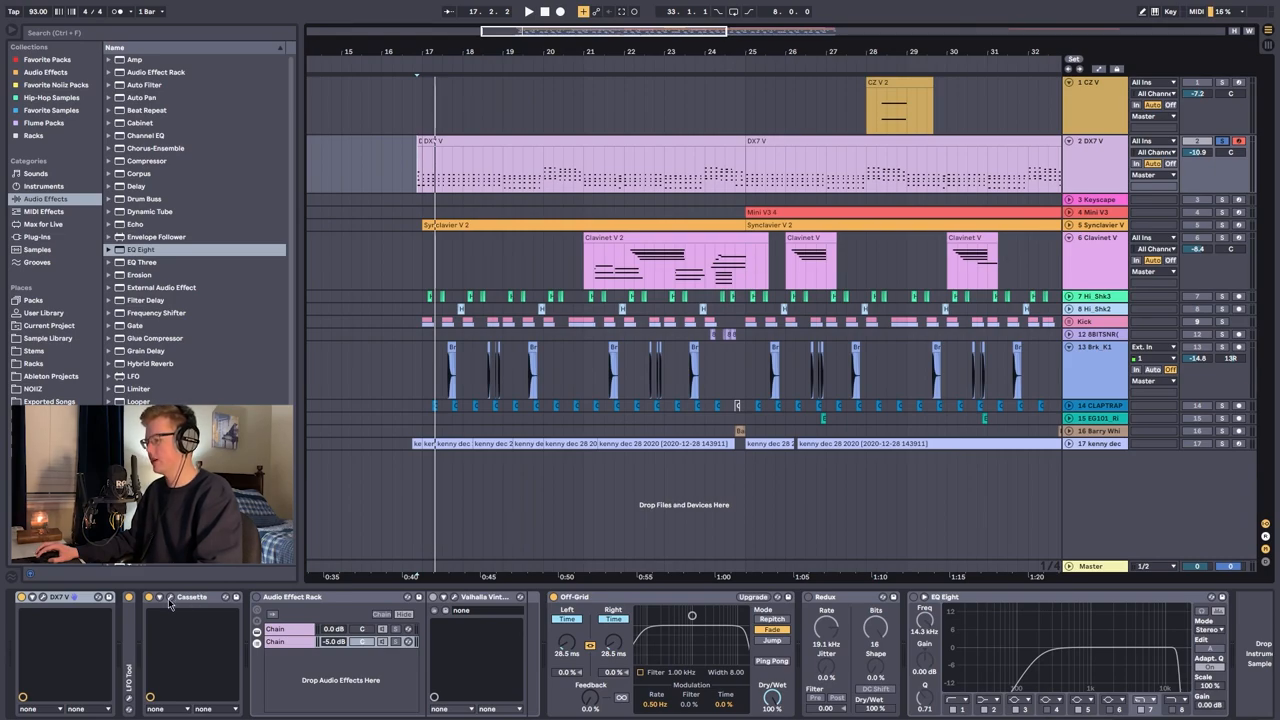
{"action": "left_click", "coordinate": [170, 597]}
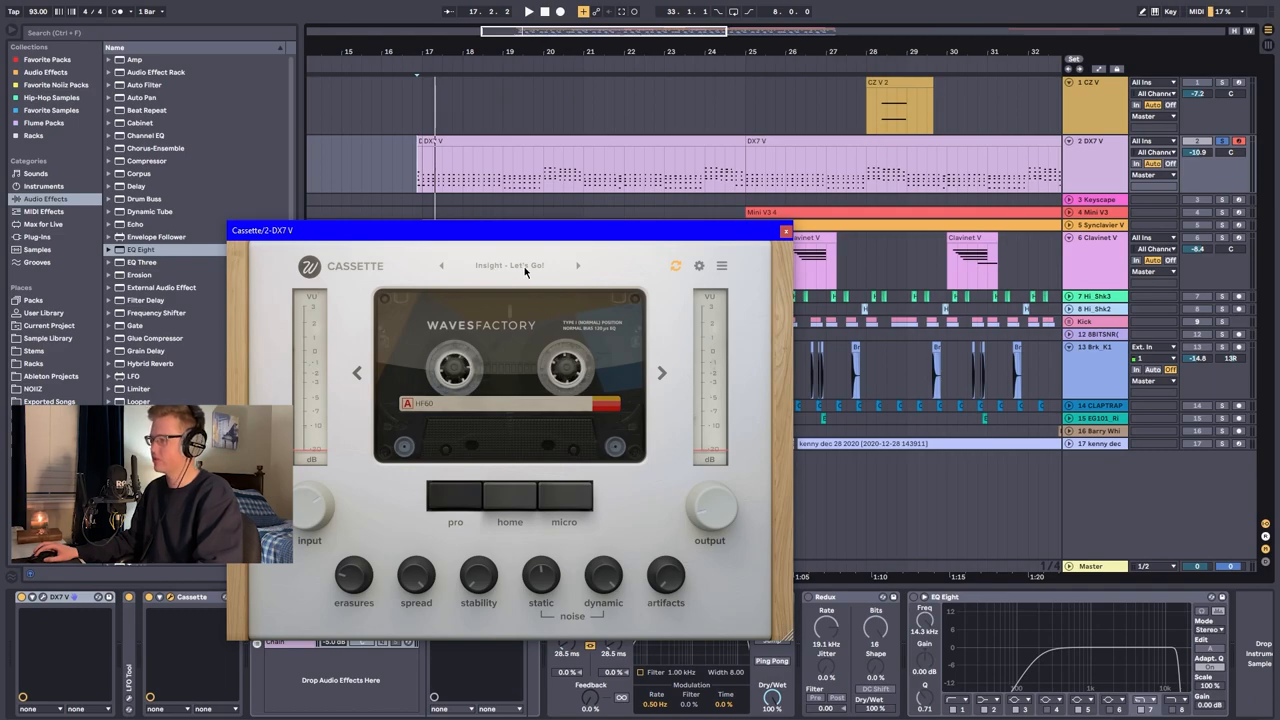
{"action": "mouse_move", "coordinate": [542, 268]}
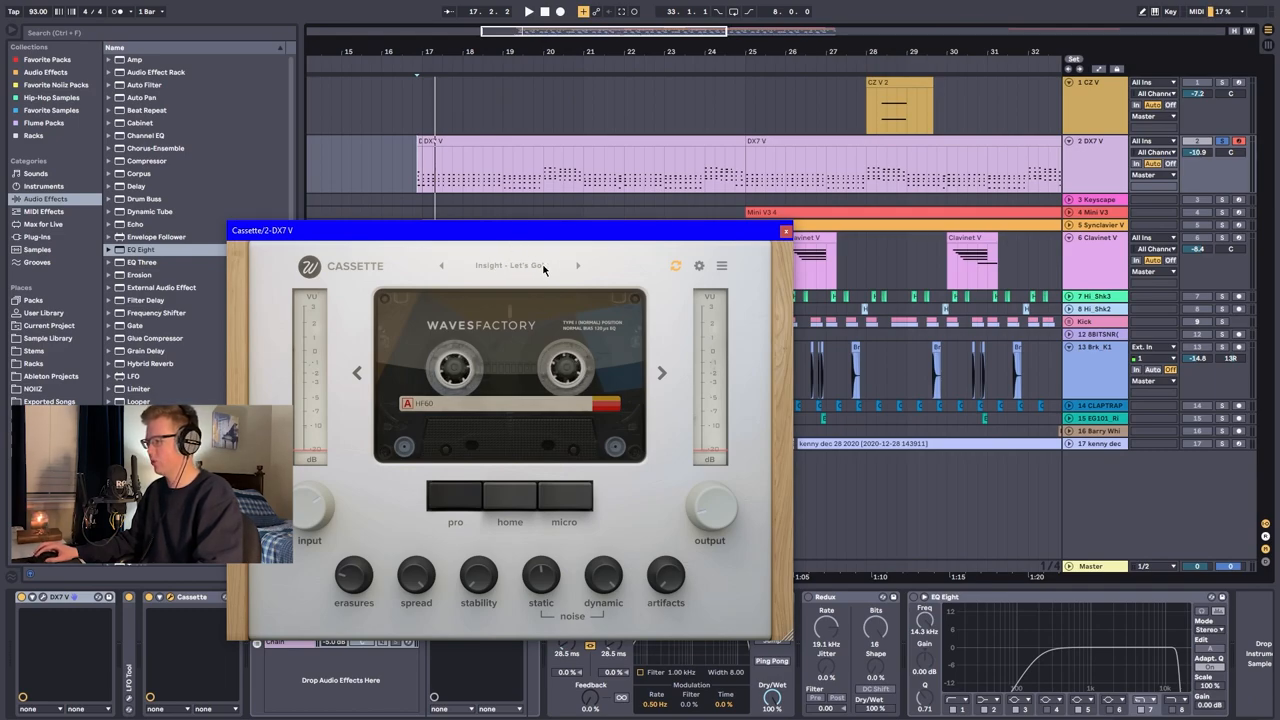
{"action": "left_click", "coordinate": [528, 11]}
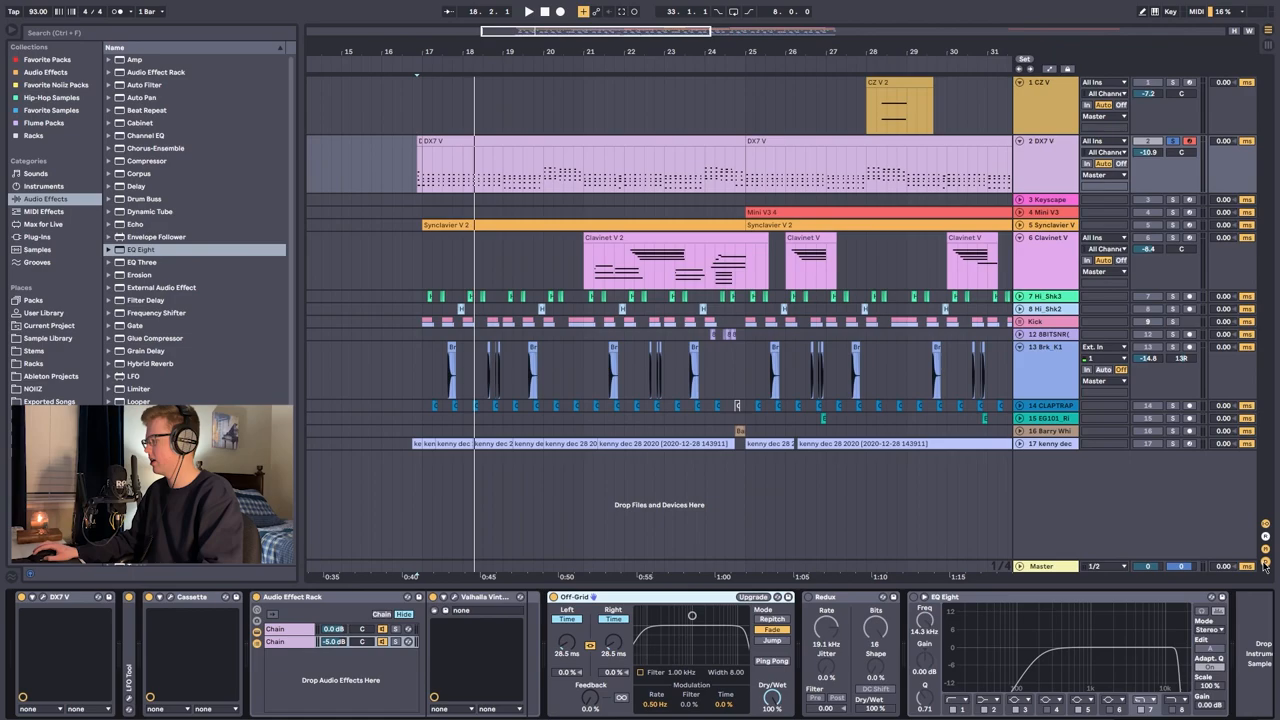
{"action": "mouse_move", "coordinate": [1220, 147]}
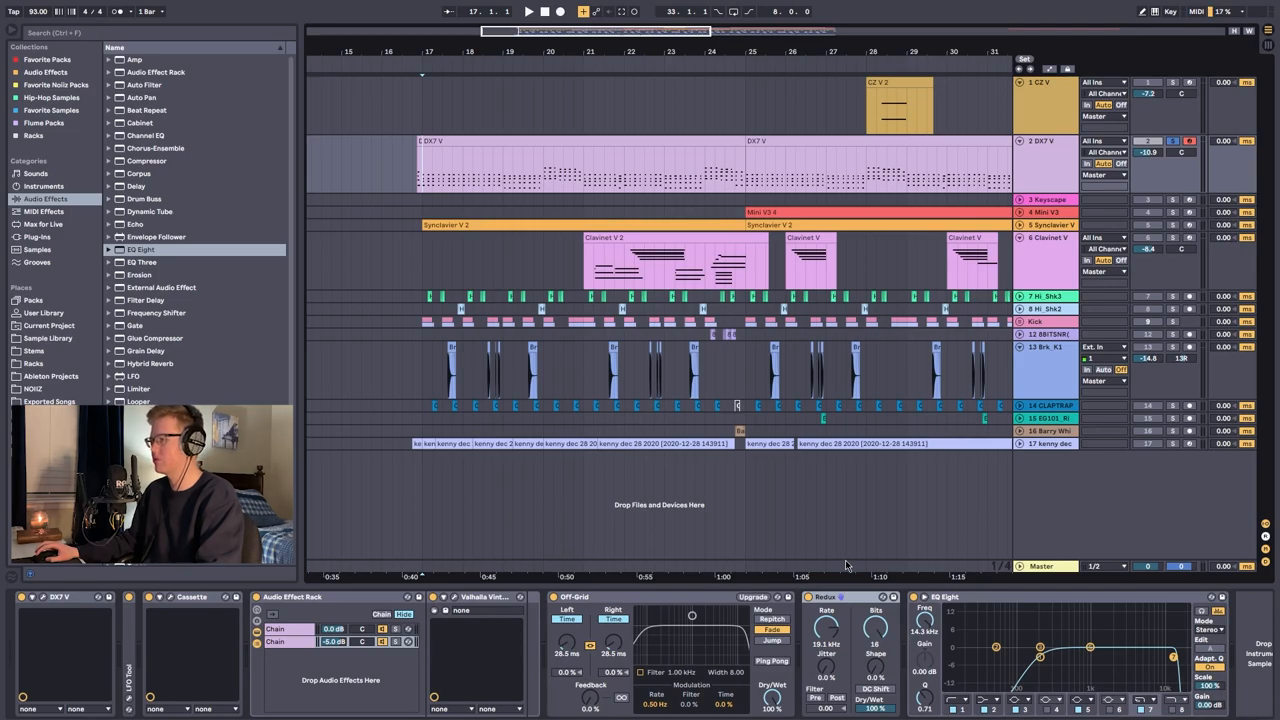
Unfold the Kick group to show the Ben_K and Des_K tracks.
{"action": "left_click", "coordinate": [527, 11]}
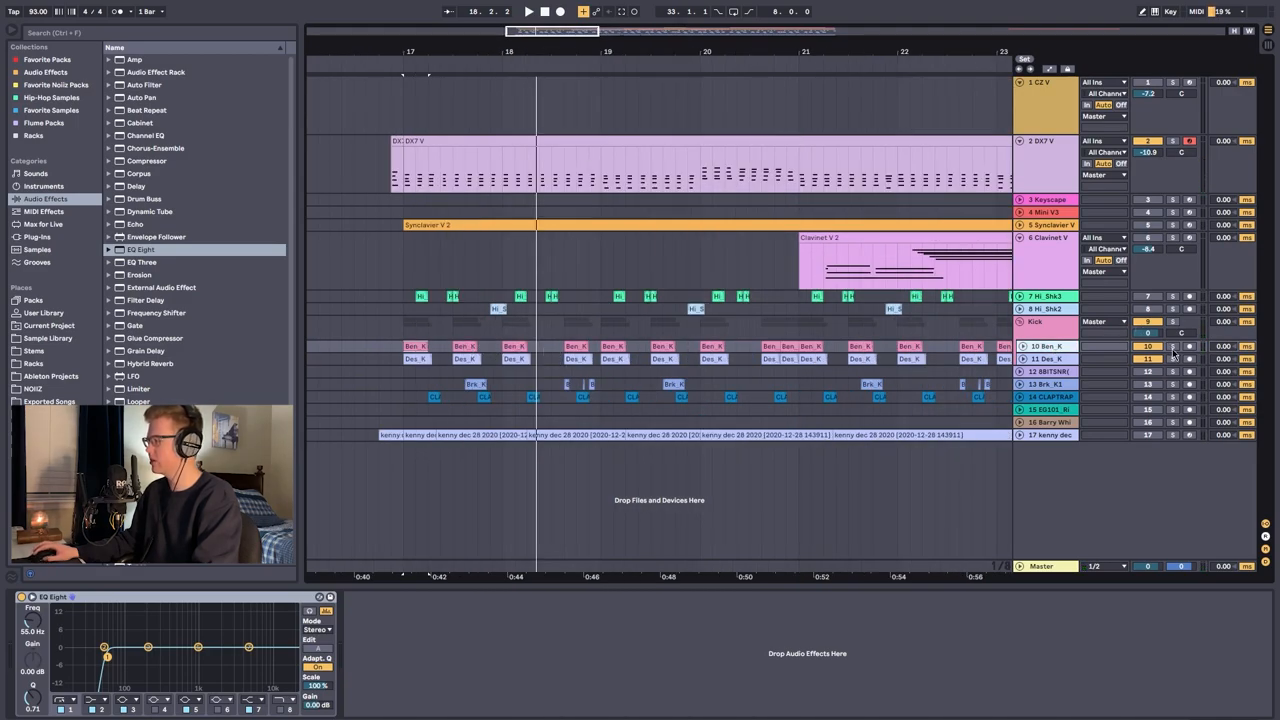
Inspect the Kick bus and Brk_K1 chains, ending on Hi_Shk3's 206 Hz EQ Eight low cut.
{"action": "left_click", "coordinate": [1172, 346]}
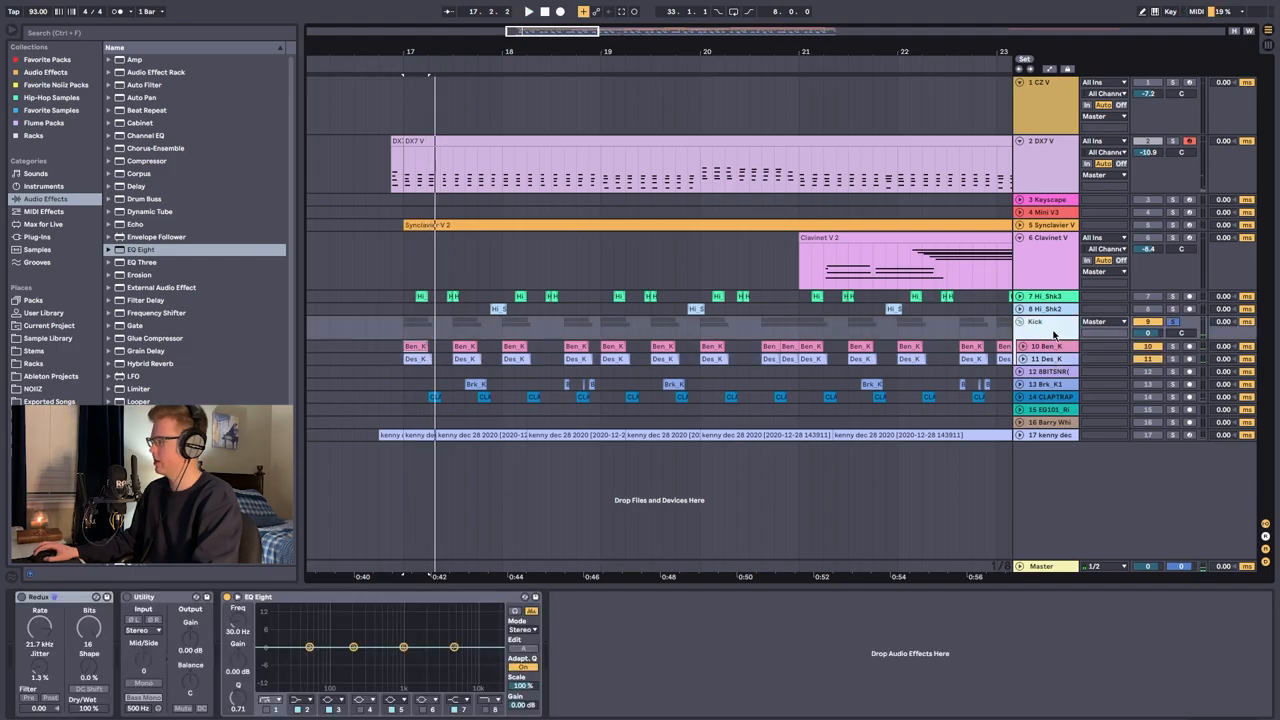
{"action": "left_click", "coordinate": [1035, 321]}
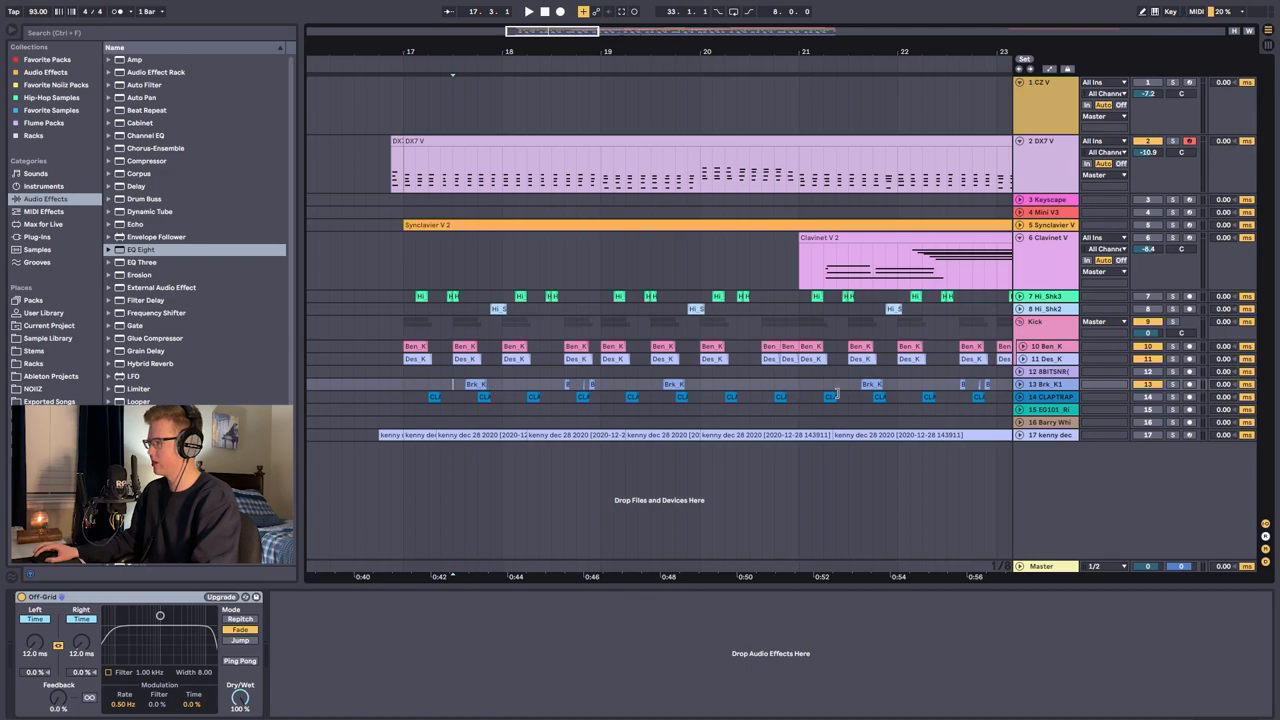
{"action": "left_click", "coordinate": [527, 11]}
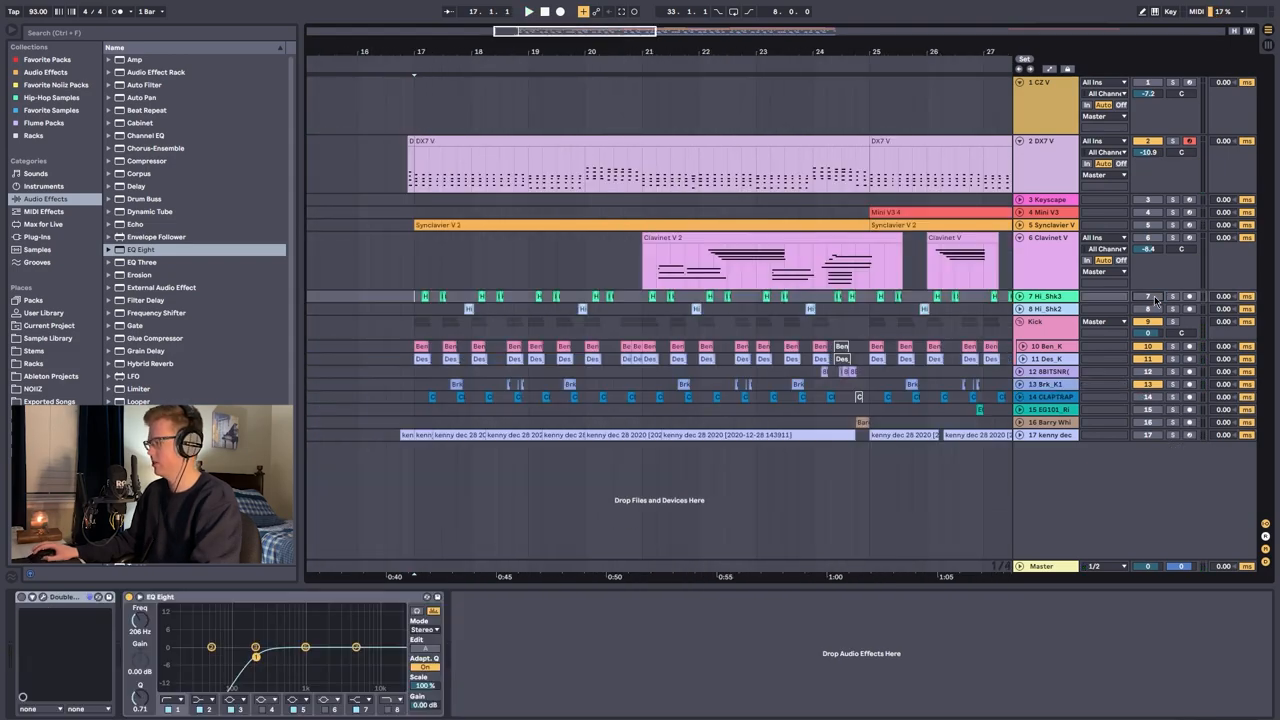
Play and stop the beat, then show Synclavier V's Multiband Dynamics, Utility and EQ Eight.
{"action": "left_click", "coordinate": [528, 11]}
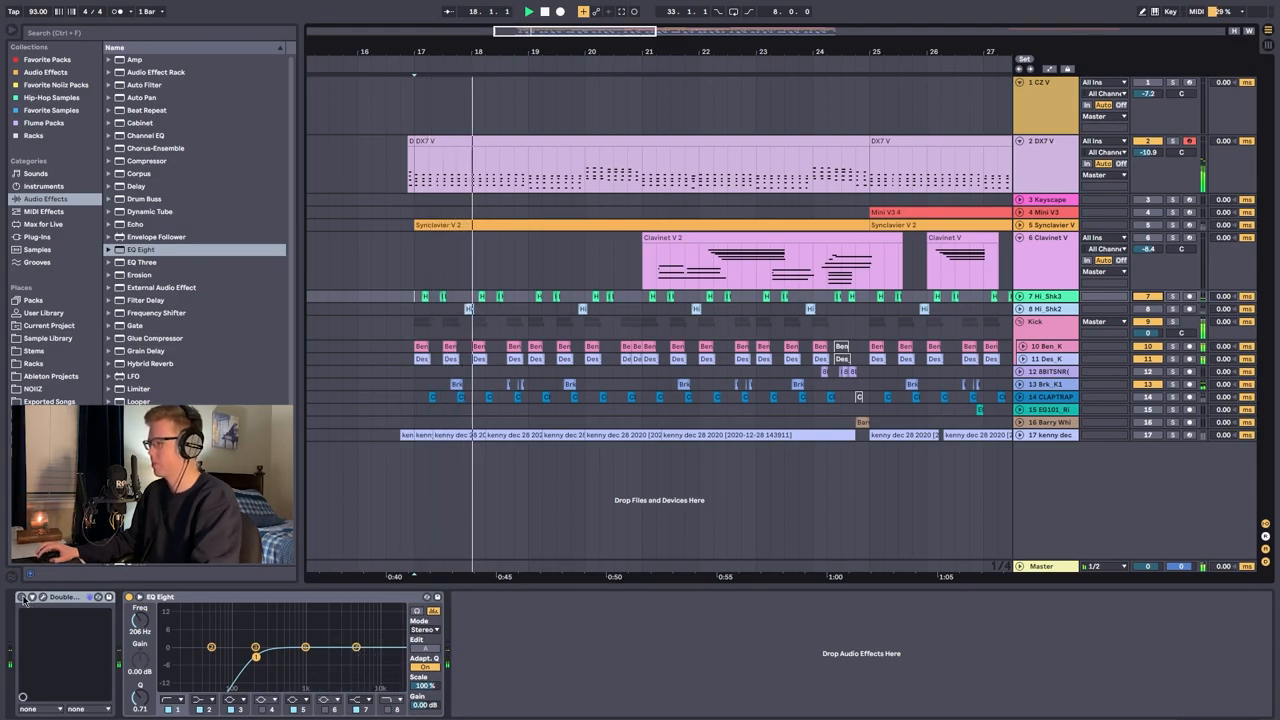
{"action": "left_click", "coordinate": [528, 11]}
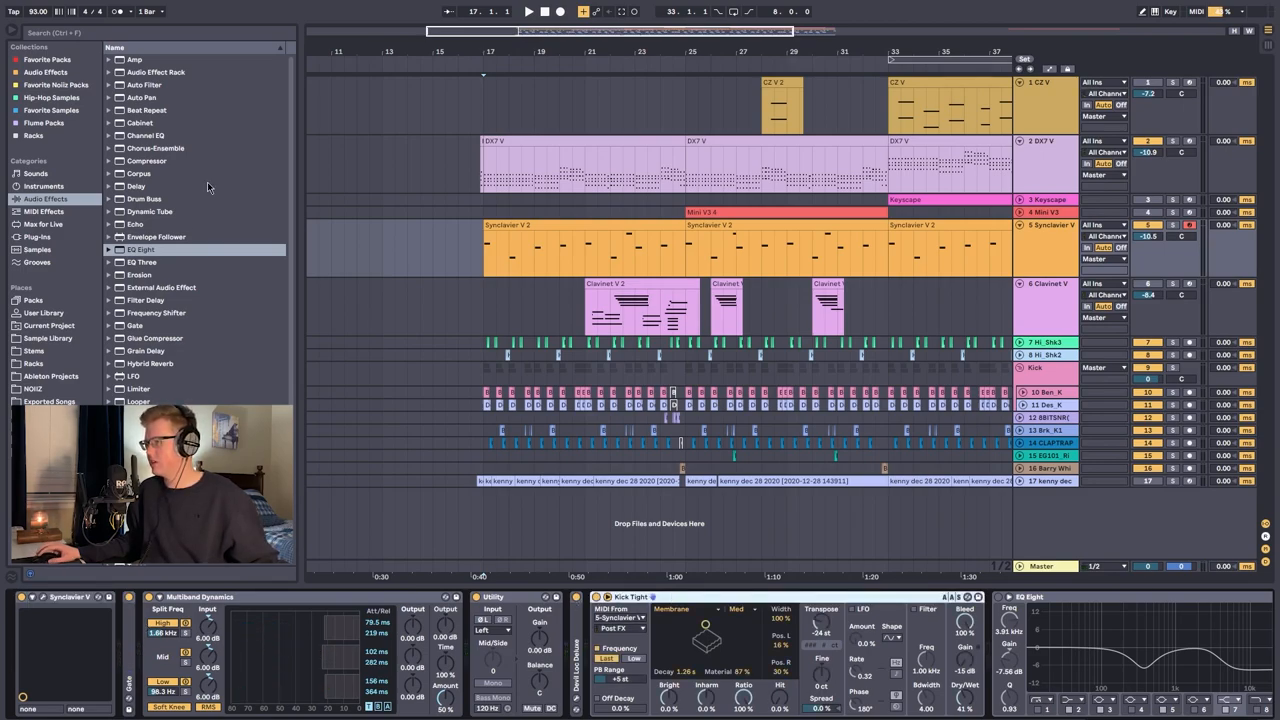
Expand Corpus in the browser and open the Mini V3 synth on its '3osc' patch.
{"action": "left_click", "coordinate": [138, 173]}
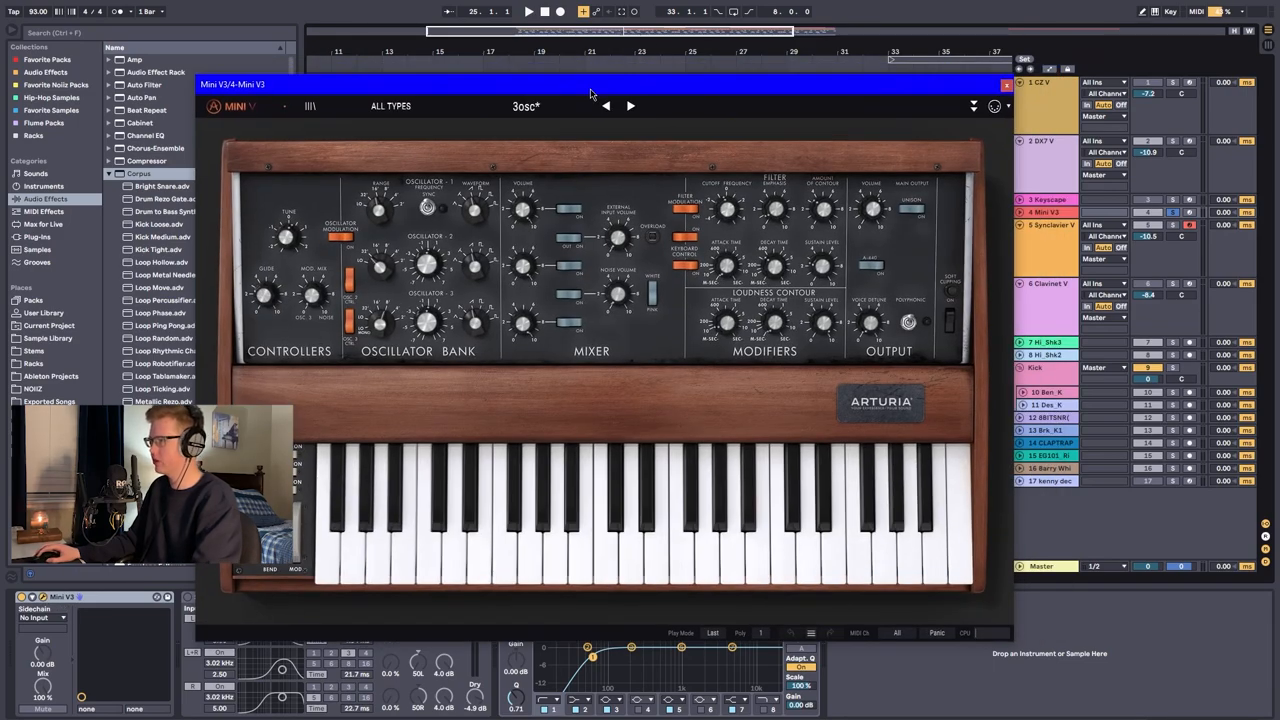
Close Mini V3 and open the CZ V synth loaded with 'The CZ Brass'.
{"action": "left_click", "coordinate": [1006, 84]}
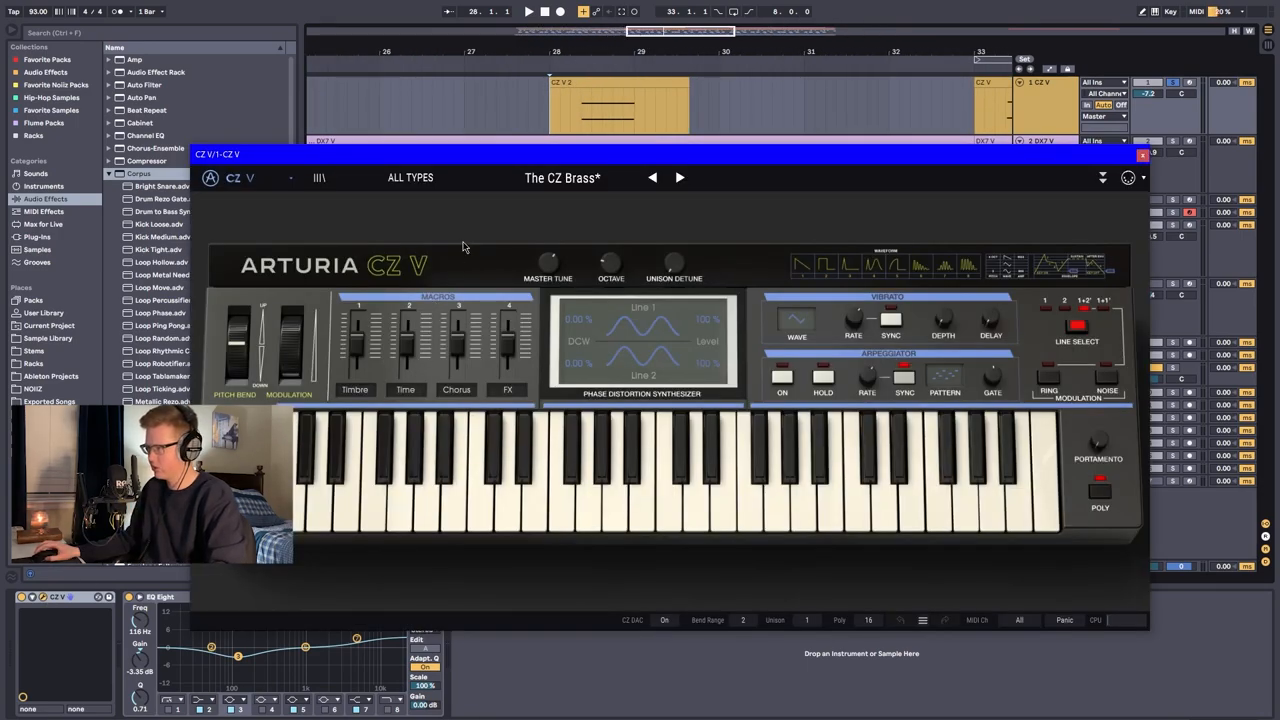
Close CZ V and show Clavinet V's Gates, Audio Effect Rack, Multiband Dynamics and EQ Eight.
{"action": "left_click", "coordinate": [528, 11]}
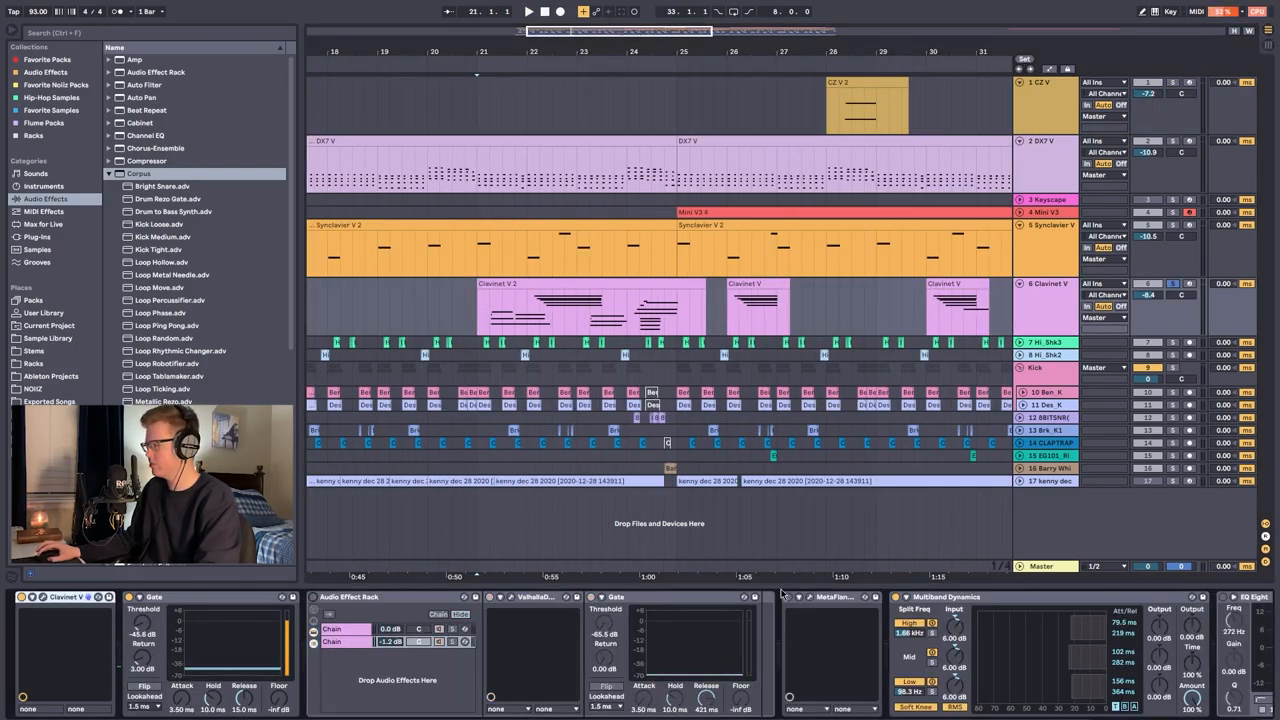
Inspect Clavinet V's Valhalla Delay (1/8 note, 70% feedback) and MetaFlanger, closing each window.
{"action": "left_click", "coordinate": [528, 11]}
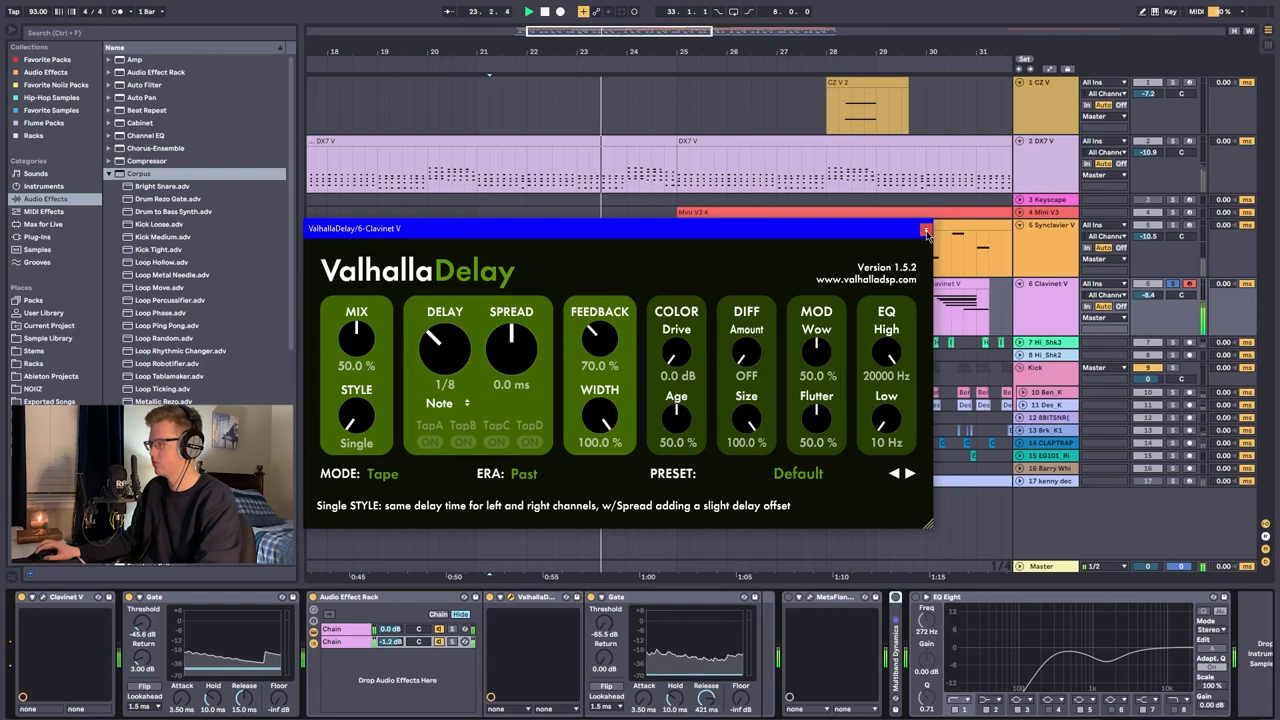
{"action": "left_click", "coordinate": [924, 228]}
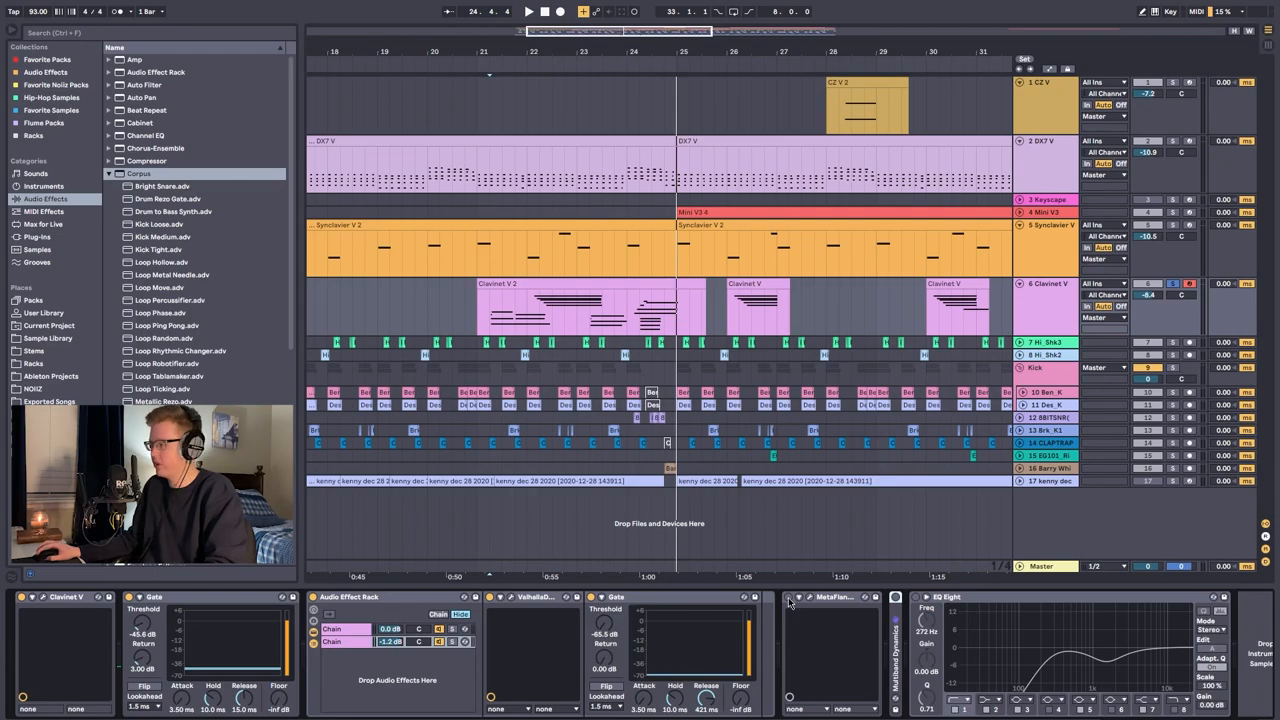
{"action": "left_click", "coordinate": [795, 597]}
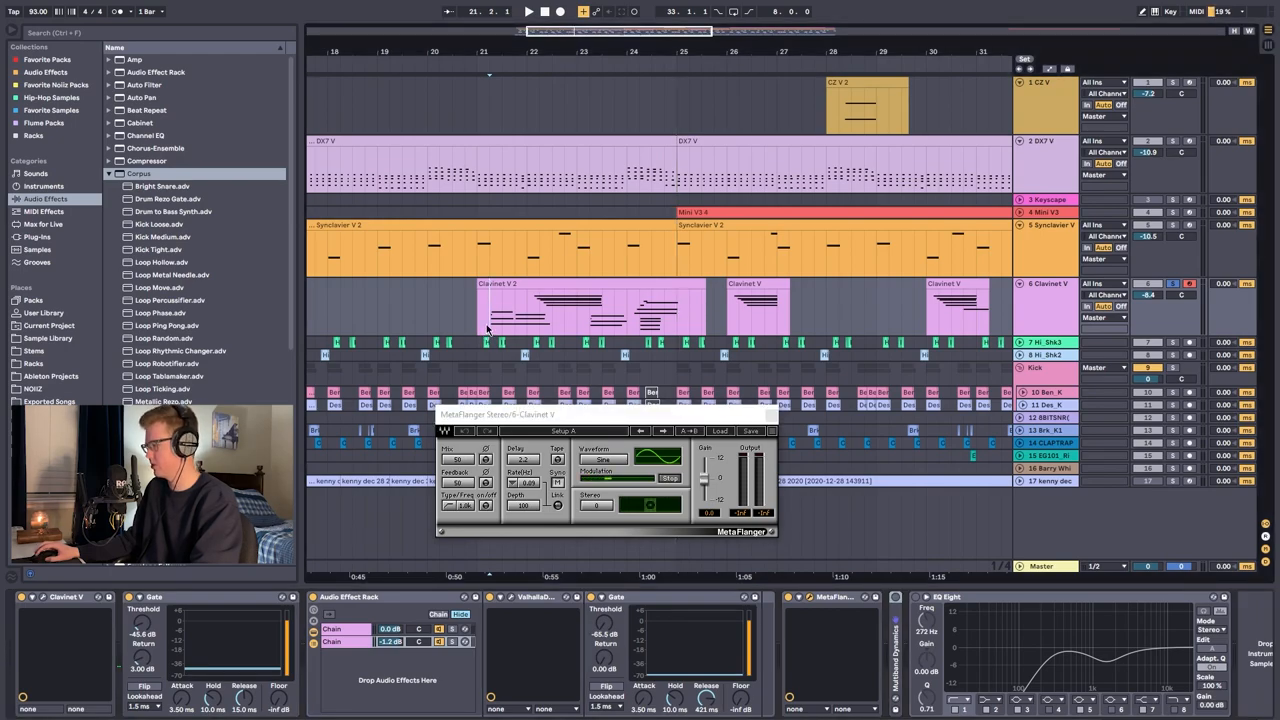
{"action": "left_click", "coordinate": [528, 11]}
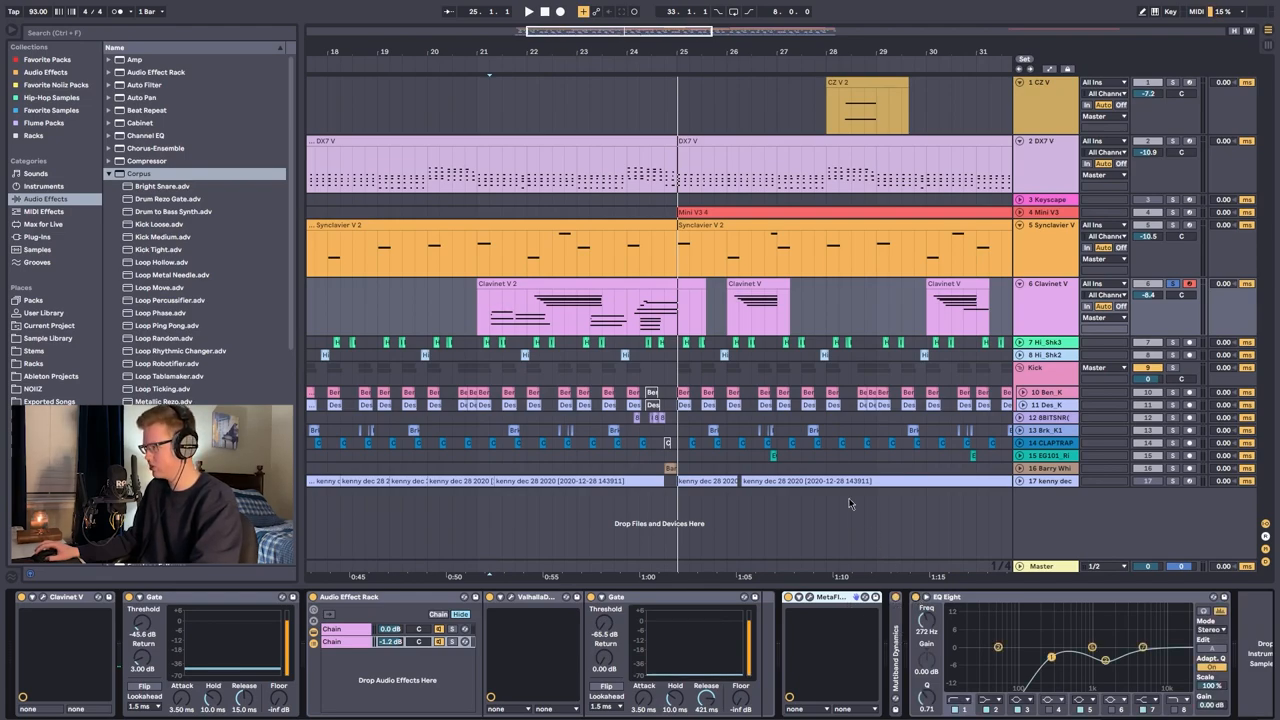
Open the Keyscape piano window on its 'Wing Upright' patch.
{"action": "left_click", "coordinate": [528, 11]}
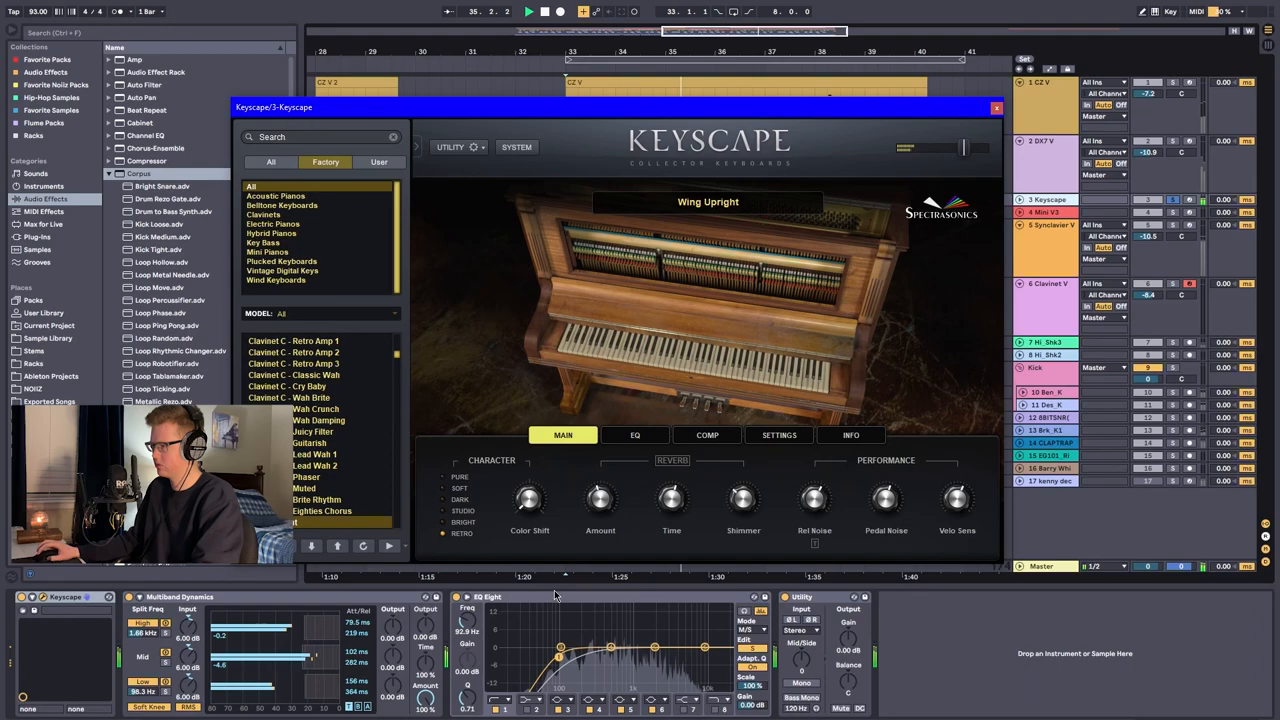
{"action": "left_click", "coordinate": [996, 107]}
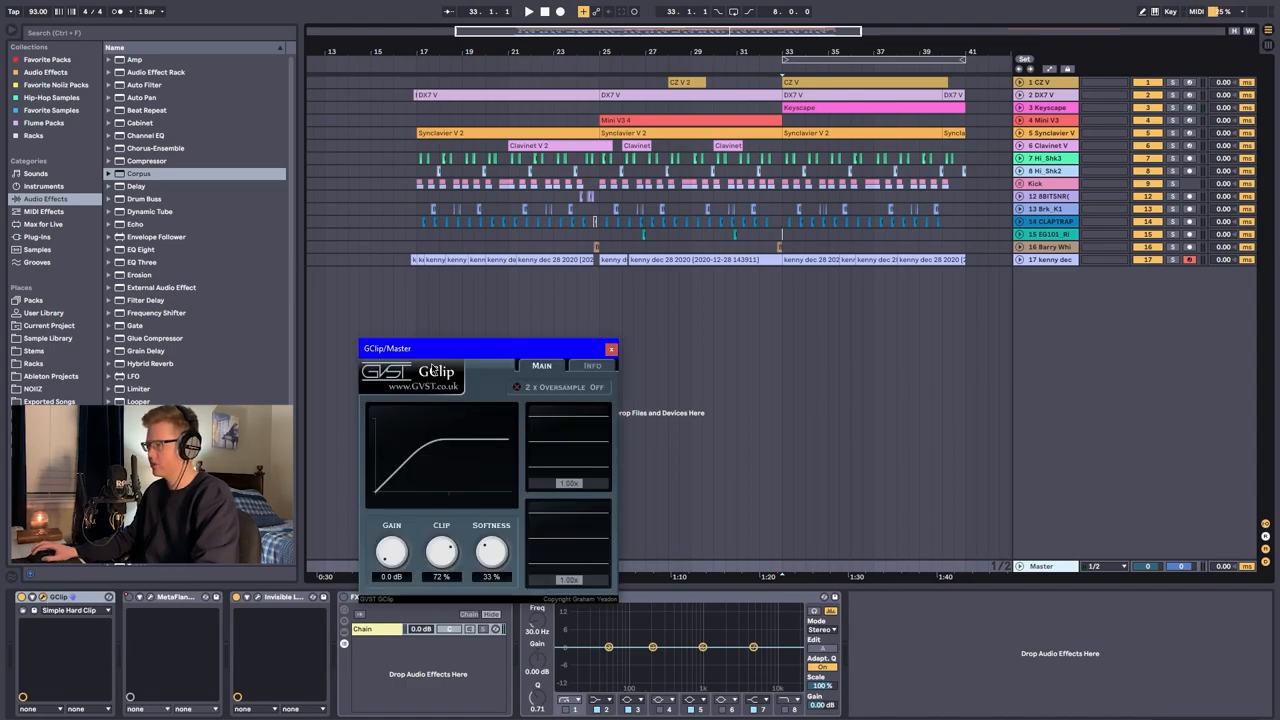
Reposition the GClip window and lower its clip amount to 66%, then 58%.
{"action": "left_click_drag", "start_coordinate": [387, 348], "coordinate": [460, 309]}
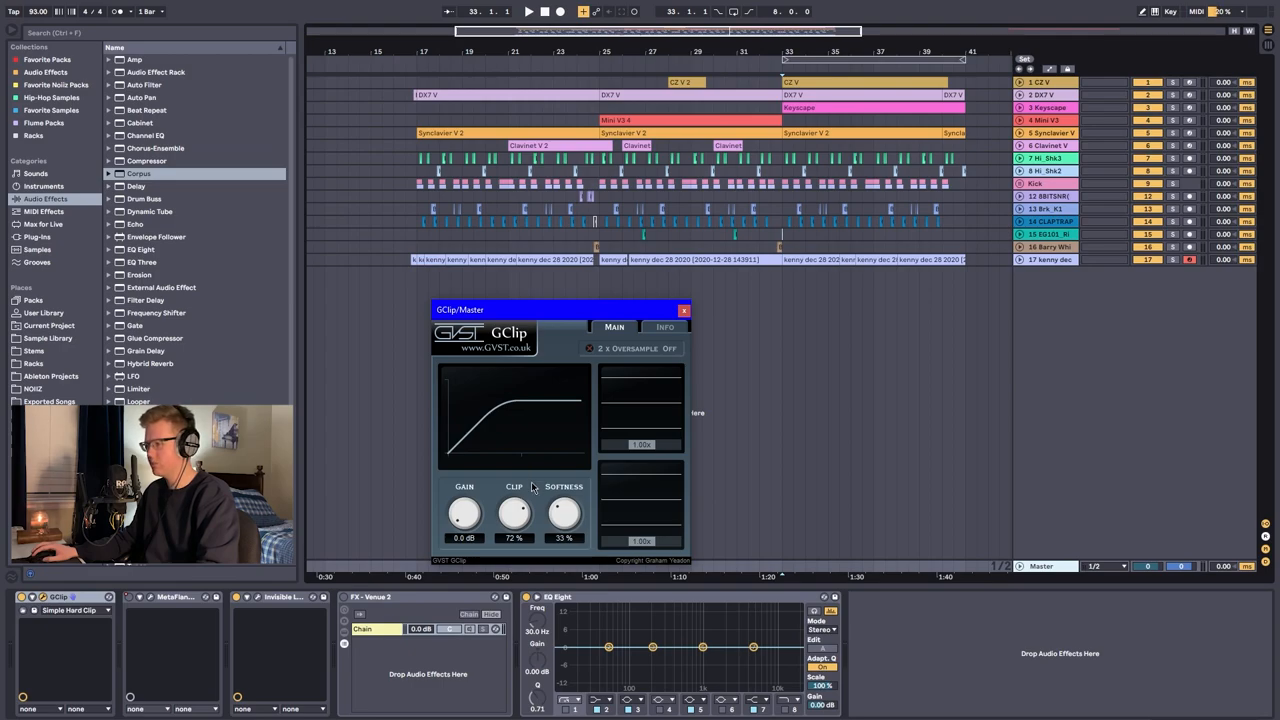
{"action": "left_click_drag", "start_coordinate": [513, 512], "coordinate": [530, 522]}
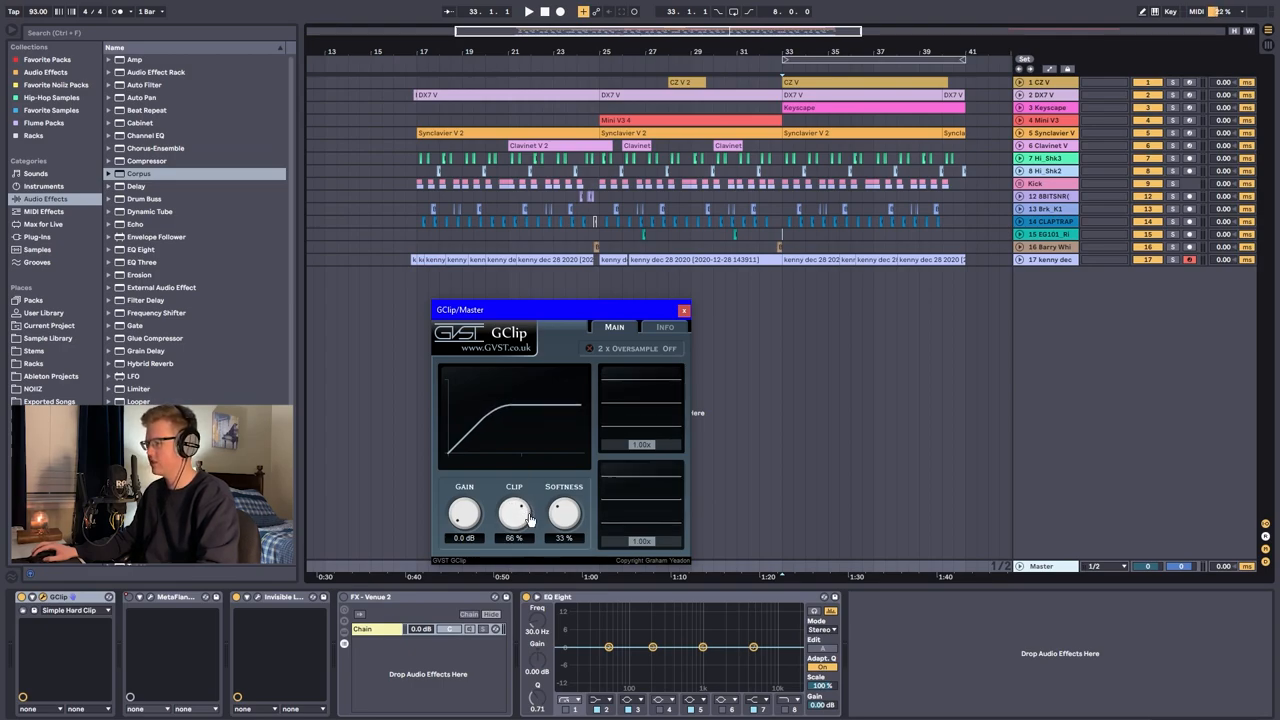
{"action": "left_click_drag", "start_coordinate": [513, 512], "coordinate": [513, 525]}
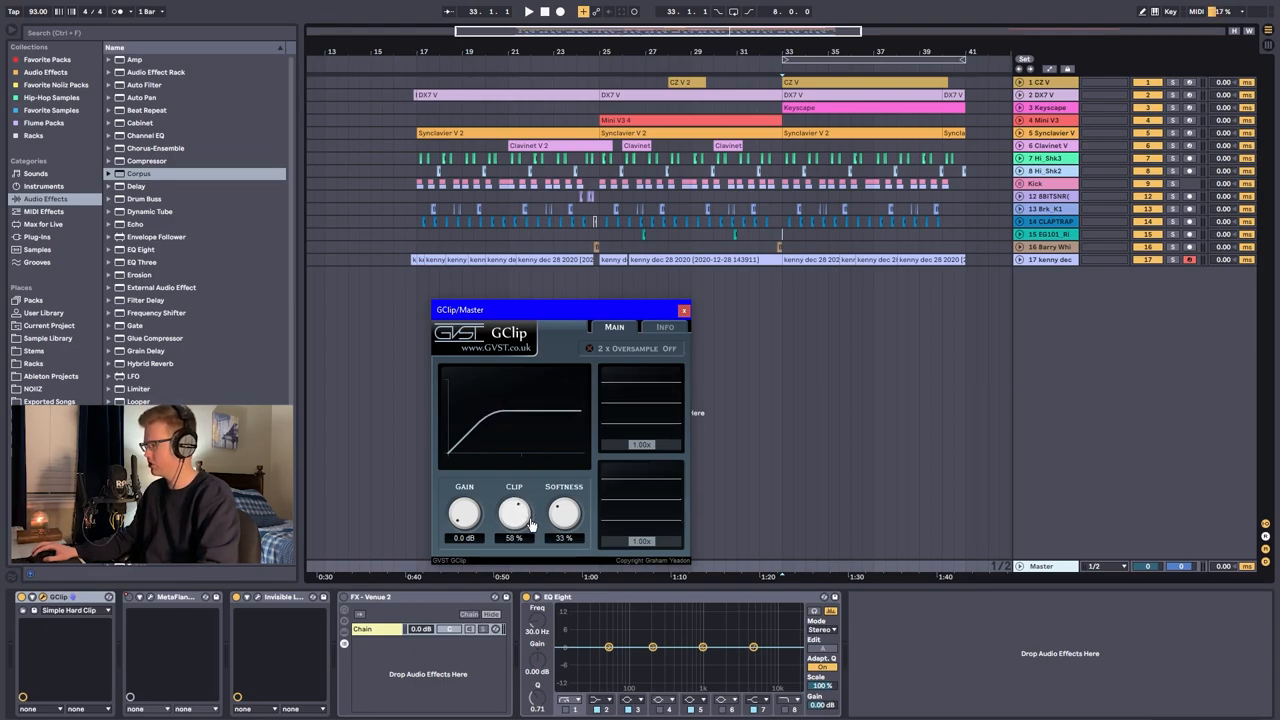
{"action": "left_click_drag", "start_coordinate": [513, 513], "coordinate": [513, 525]}
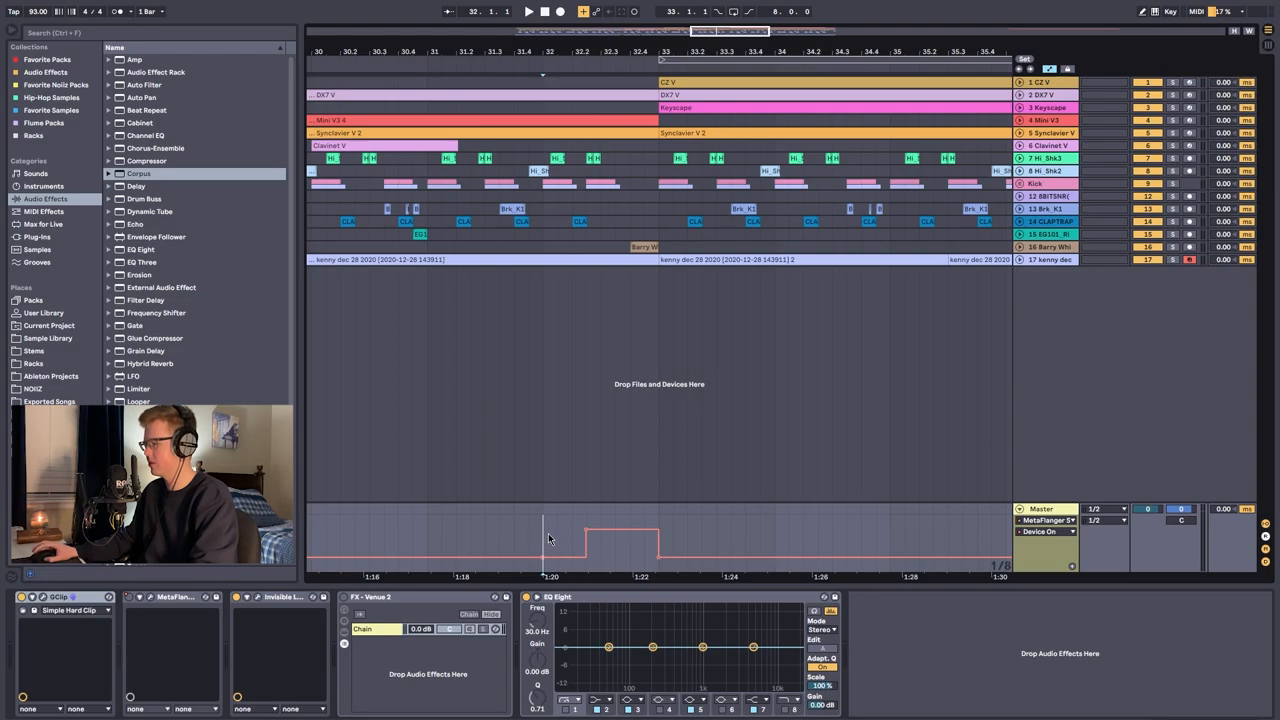
{"action": "left_click", "coordinate": [528, 11]}
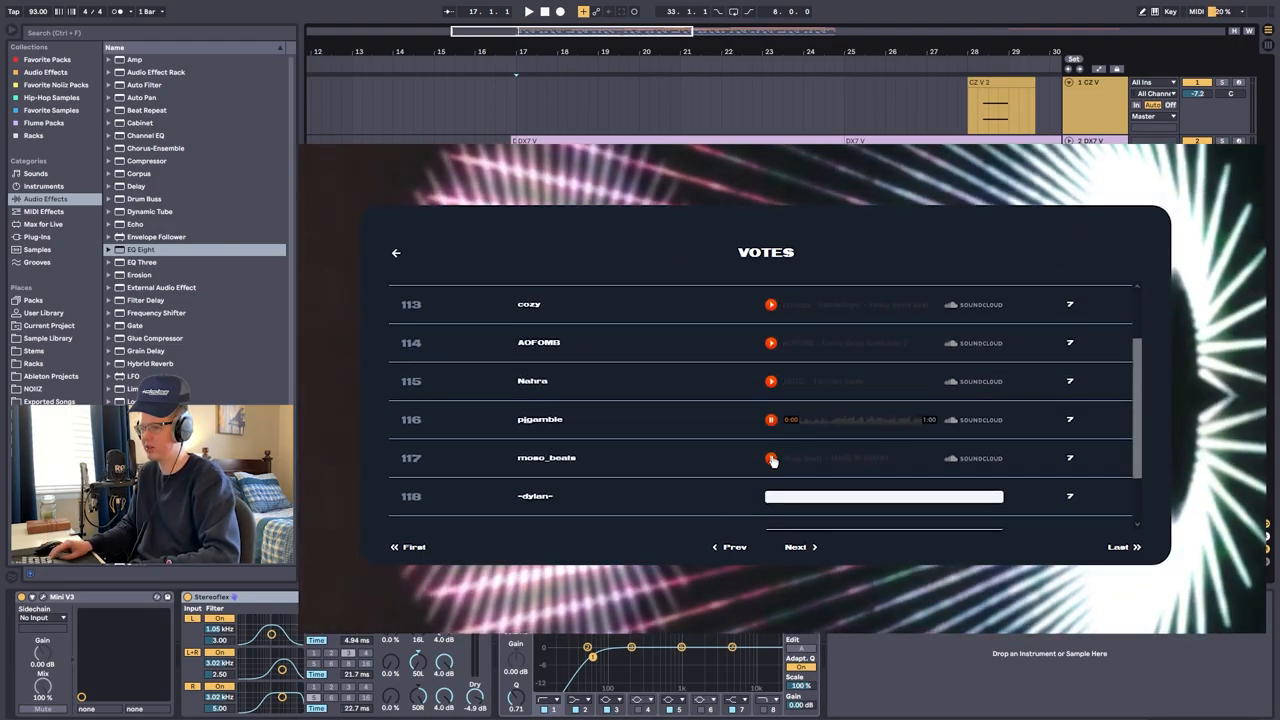
Scroll down through the ranked VOTES table on the beat battle site.
{"action": "scroll", "scroll_direction": "down", "scroll_amount": 3}
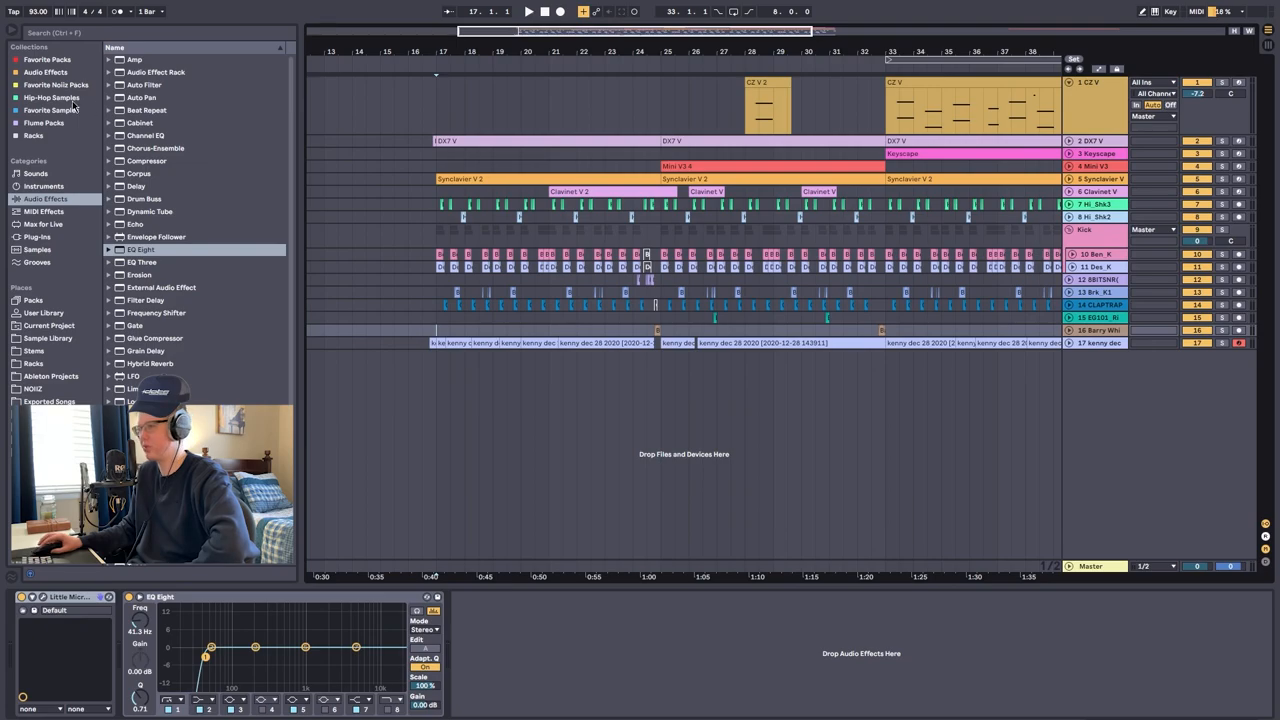
Browse the Favorite Samples and Hip-Hop Samples collections, then return to Audio Effects.
{"action": "left_click", "coordinate": [44, 110]}
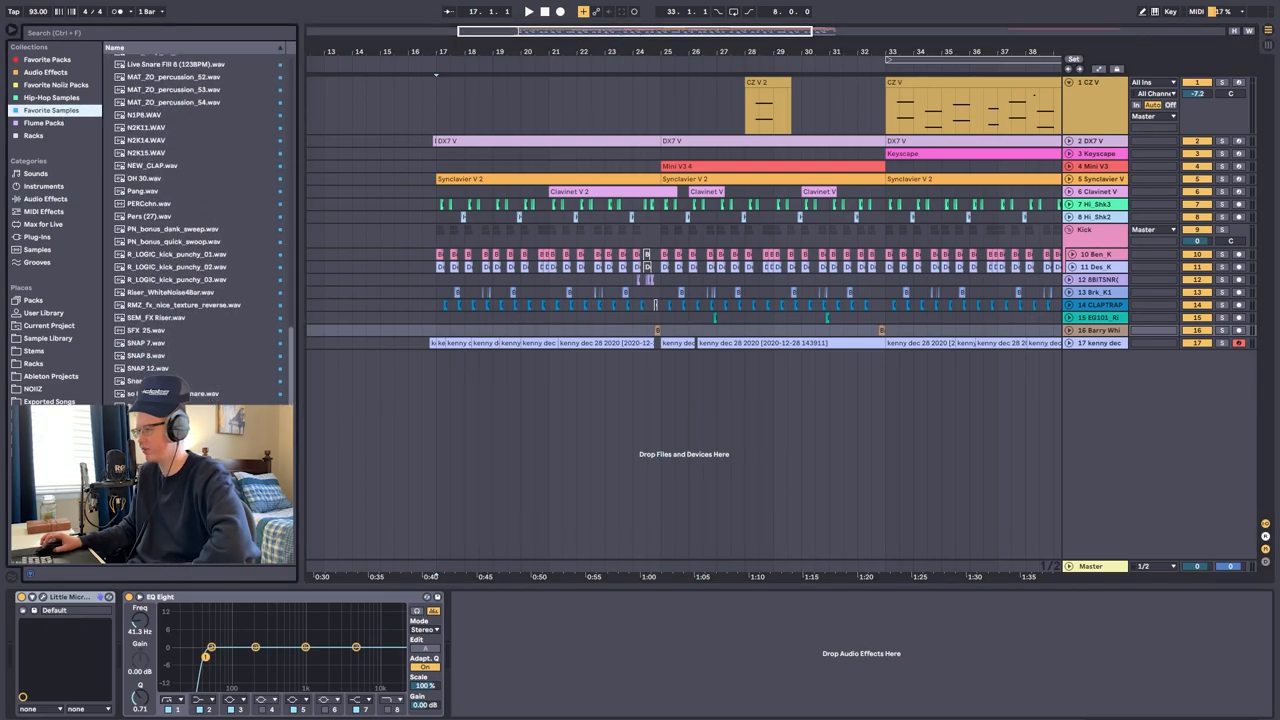
{"action": "left_click", "coordinate": [52, 84]}
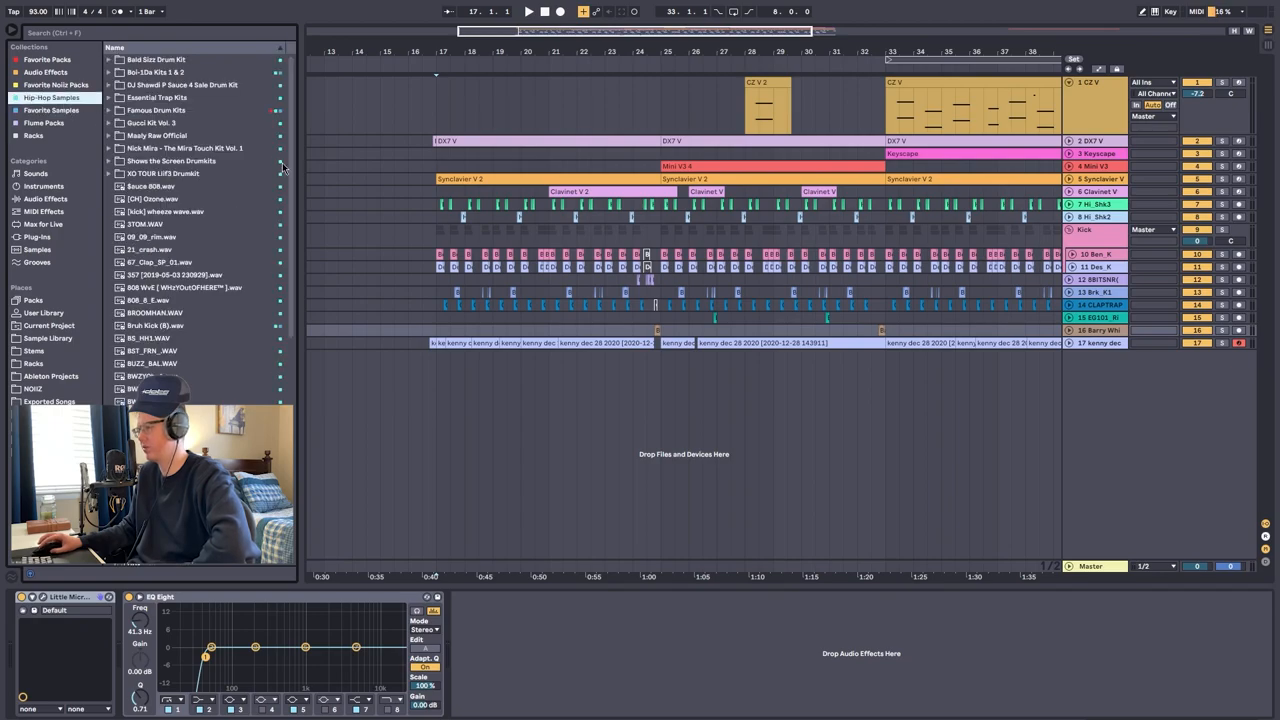
{"action": "left_click", "coordinate": [160, 110]}
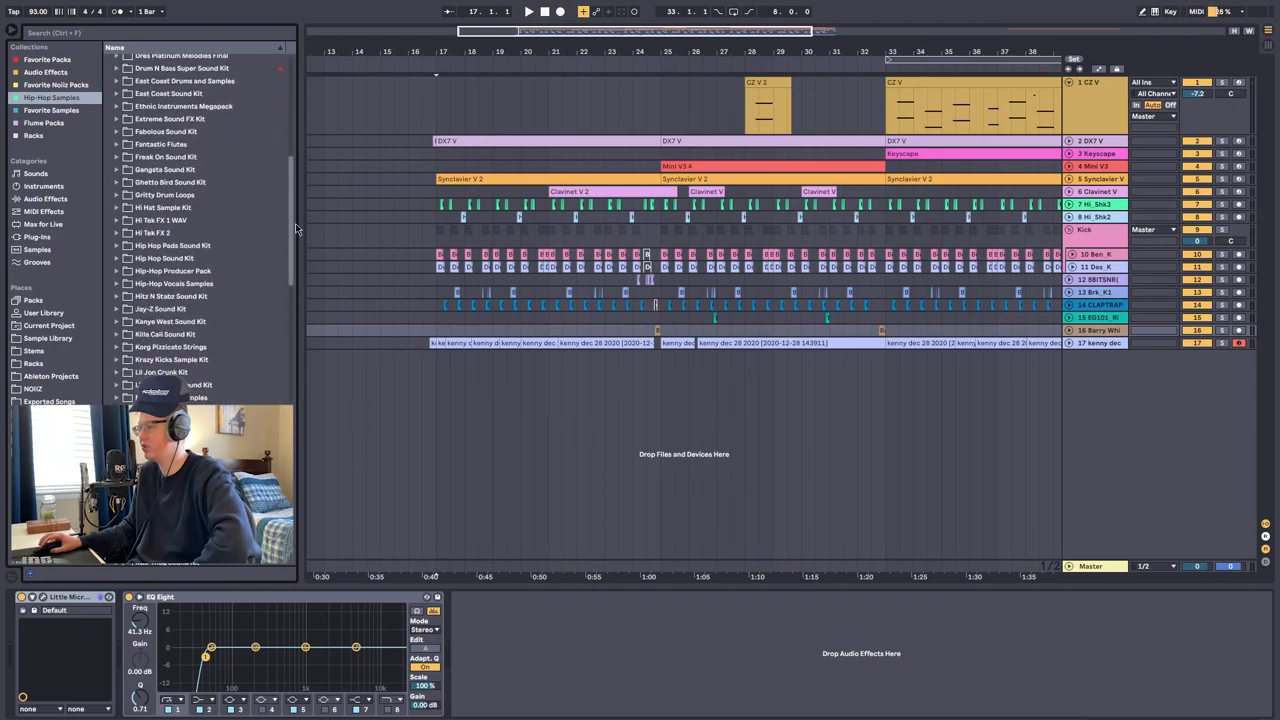
{"action": "scroll", "scroll_direction": "down", "scroll_amount": 3}
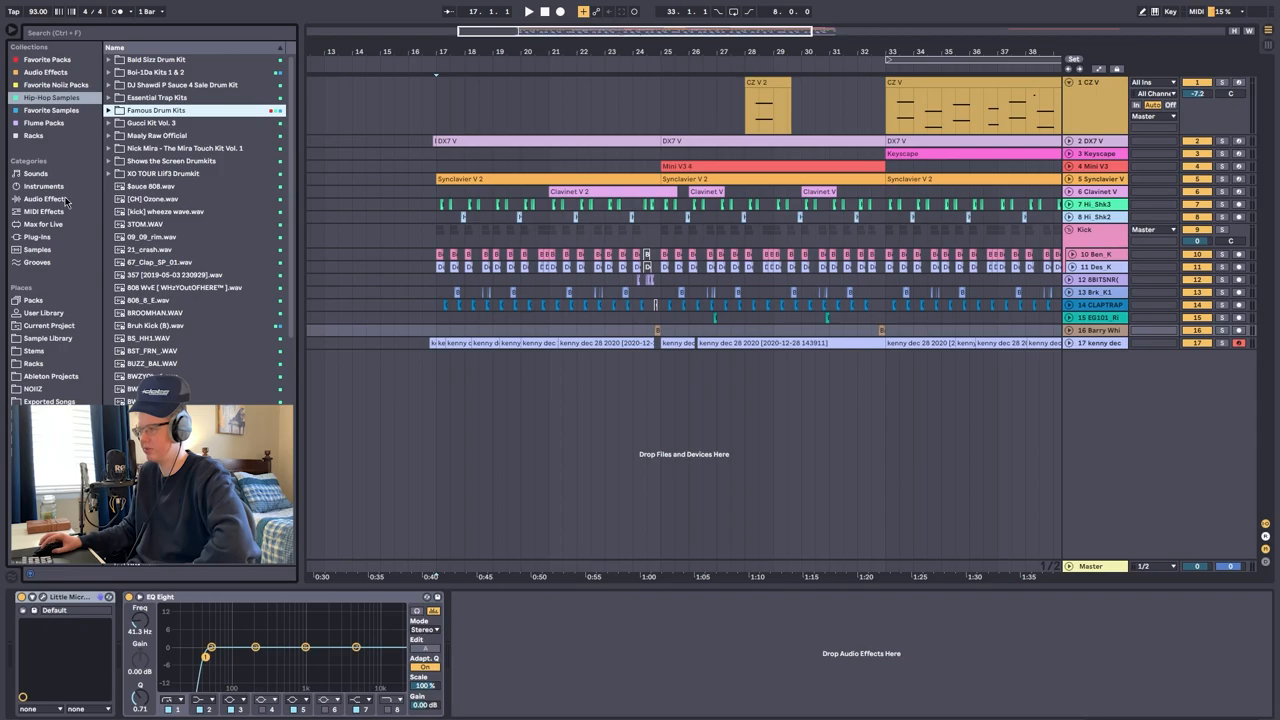
{"action": "left_click", "coordinate": [44, 199]}
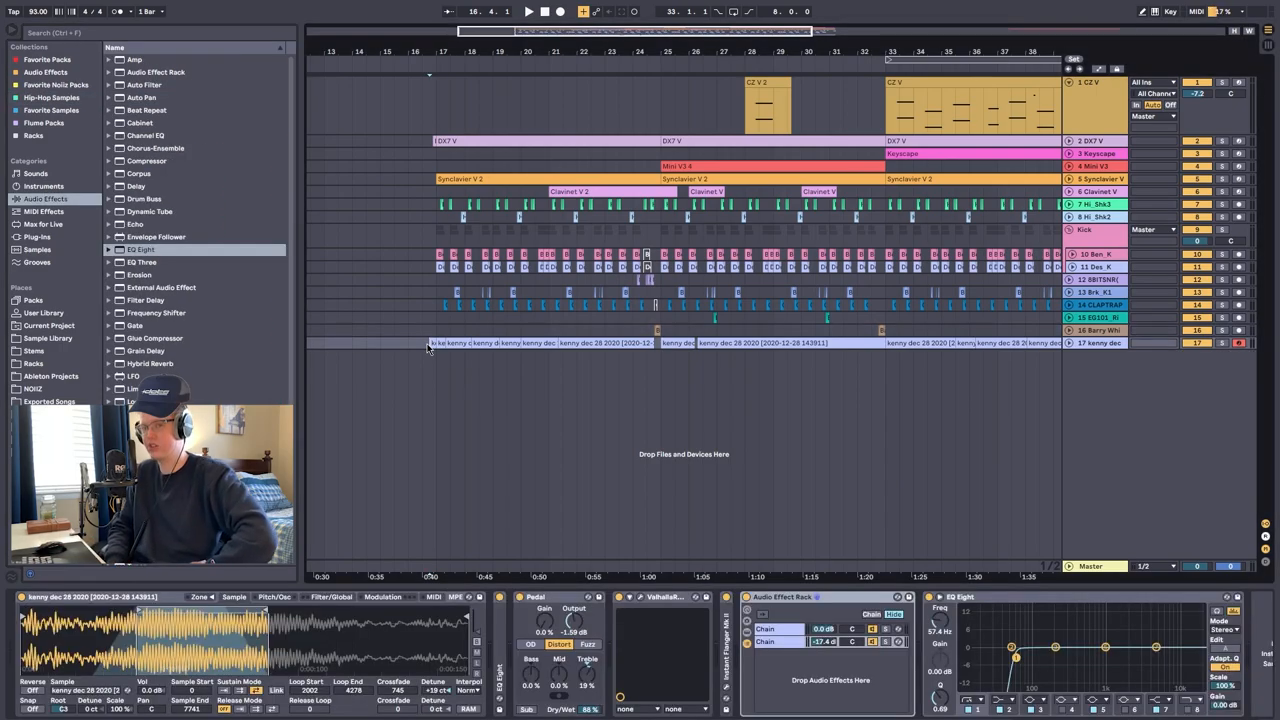